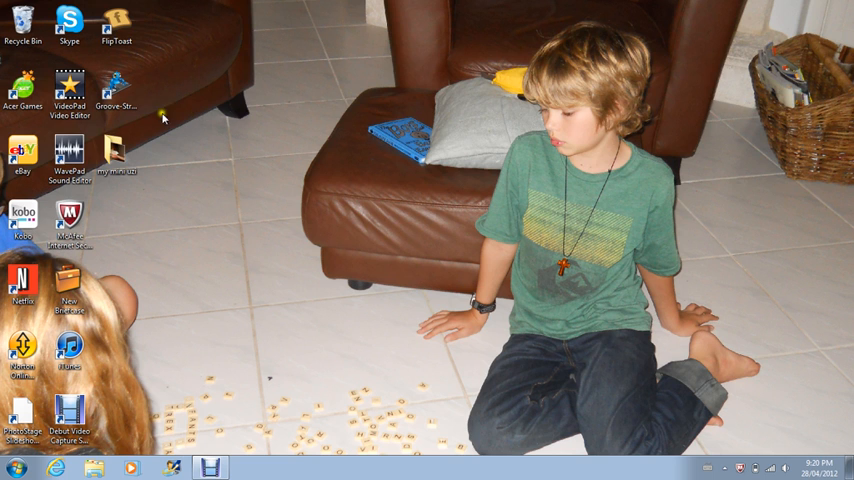
Launch VideoPad from the desktop and bring up the Capture Video window with the webcam feed.
click(68, 88)
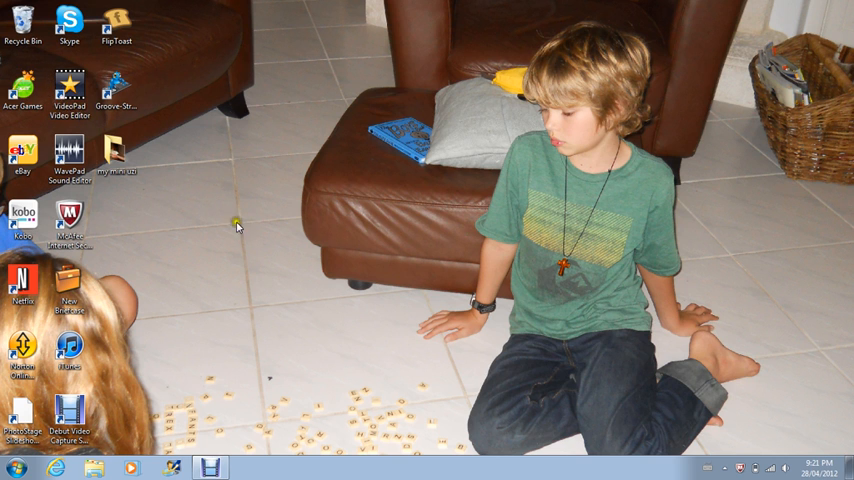
double_click(68, 88)
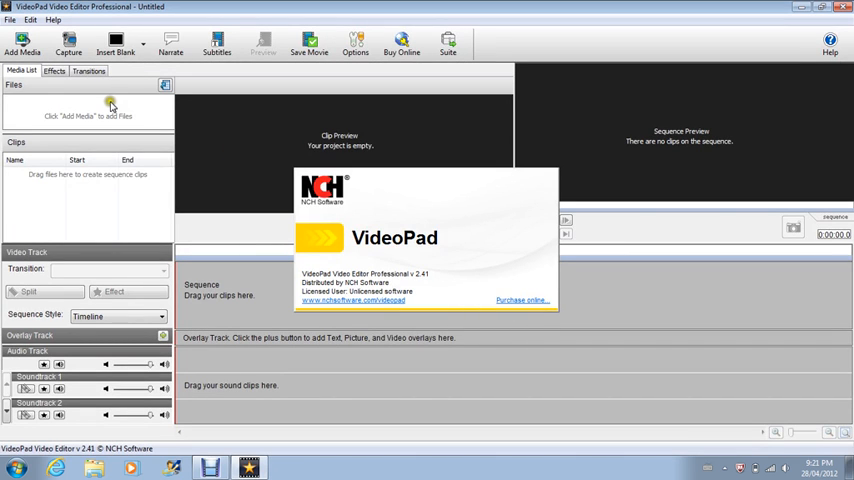
mouse_move(88, 88)
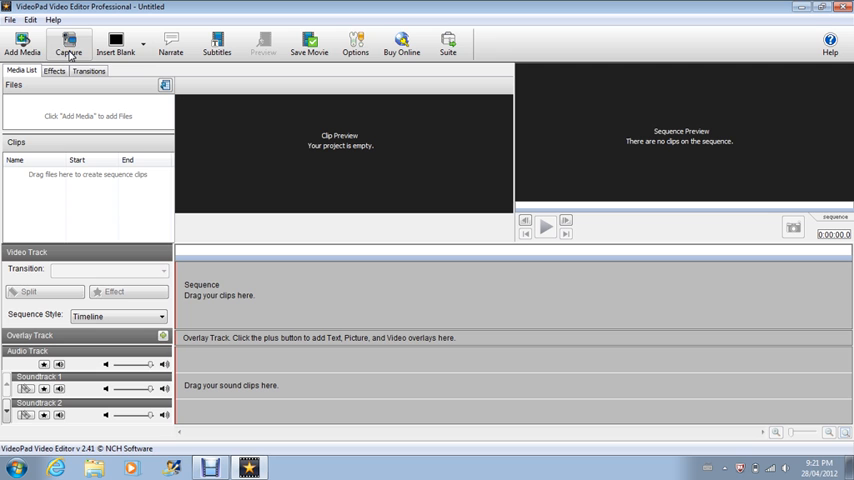
click(68, 44)
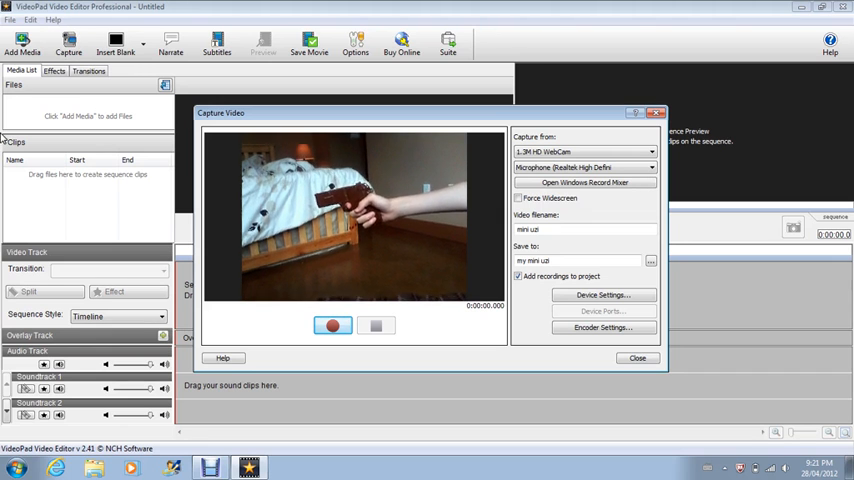
Record a few seconds of the toy gun from the webcam into Files, then minimize to the desktop.
click(332, 324)
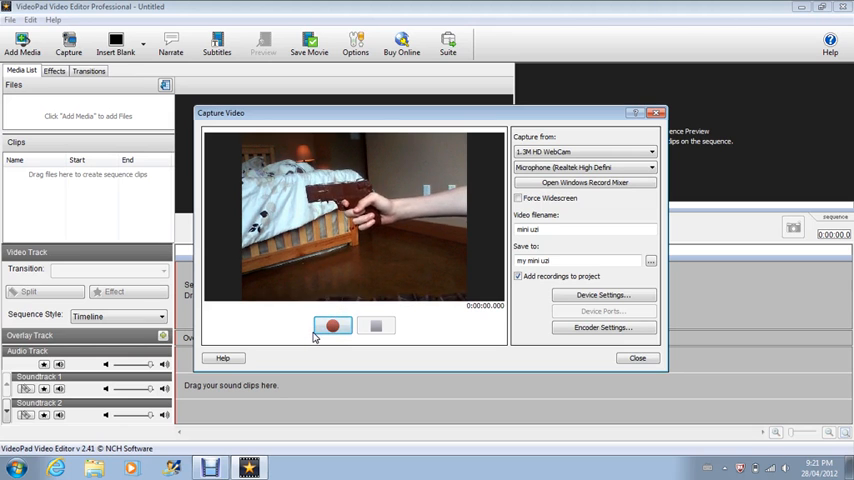
click(332, 324)
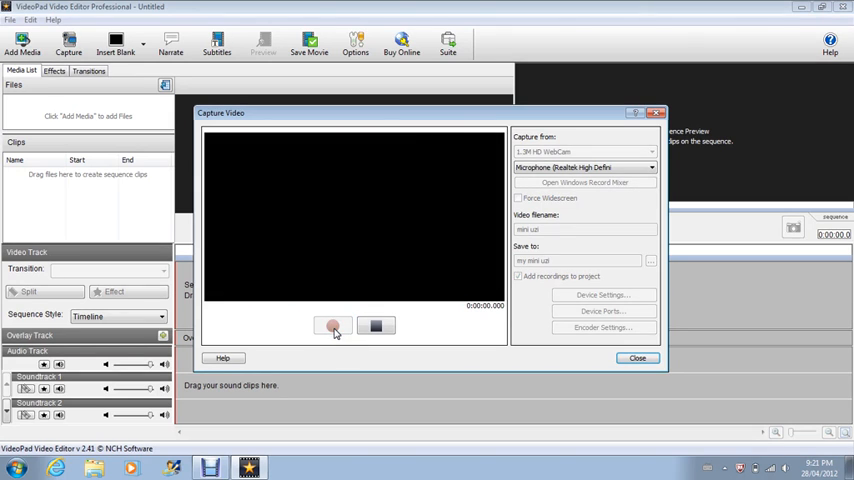
click(332, 324)
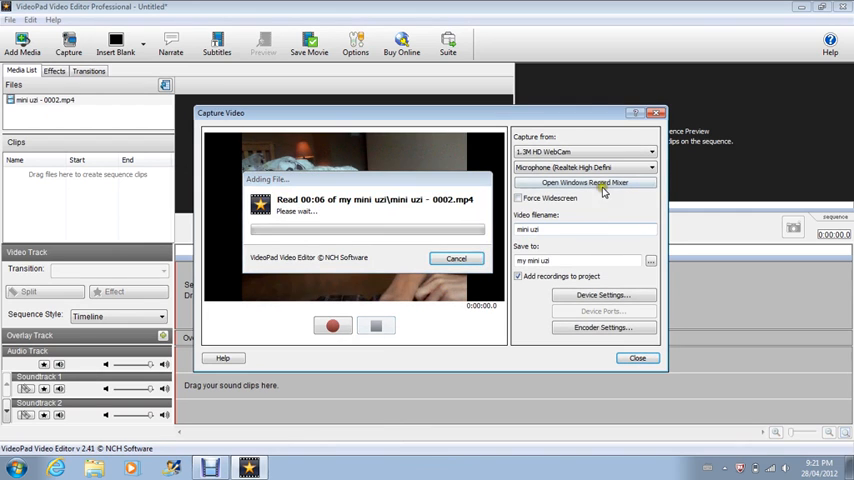
click(636, 356)
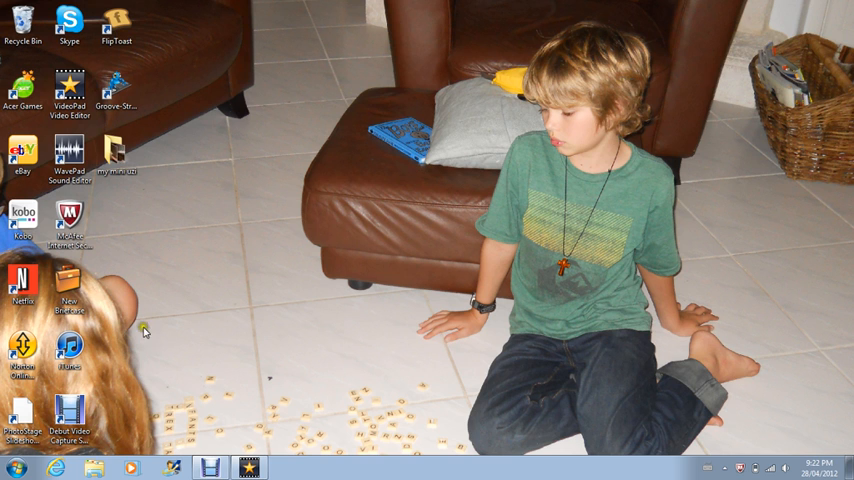
Launch Internet Explorer and search the web for muzzle flash.
click(58, 468)
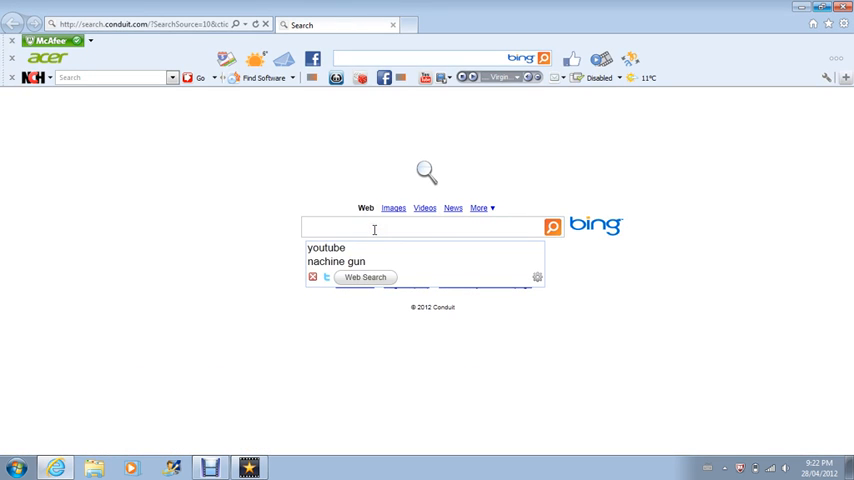
text(muz)
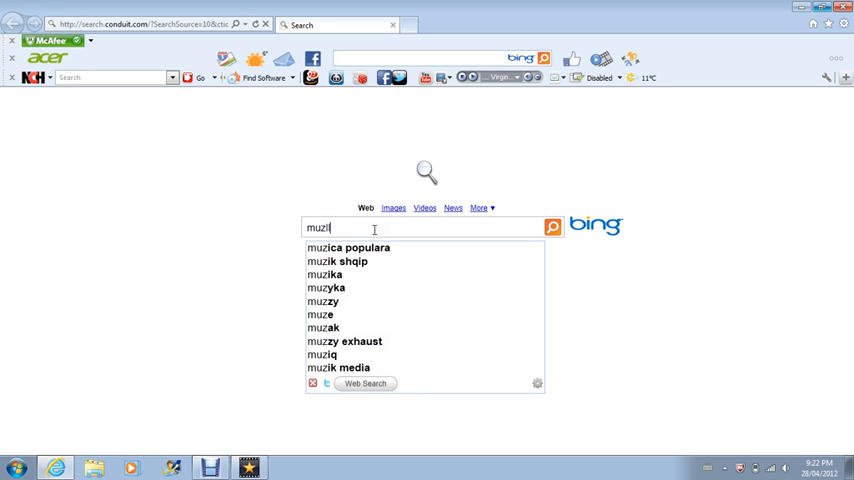
key(Backspace)
text(zle flash)
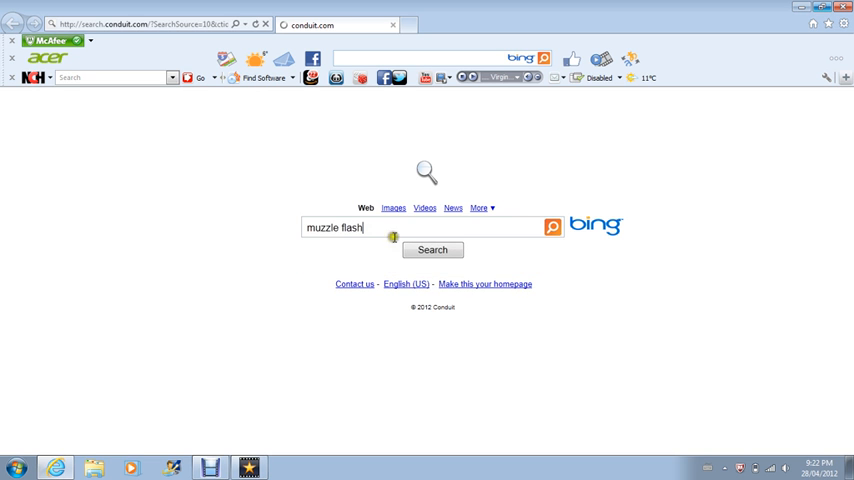
click(432, 250)
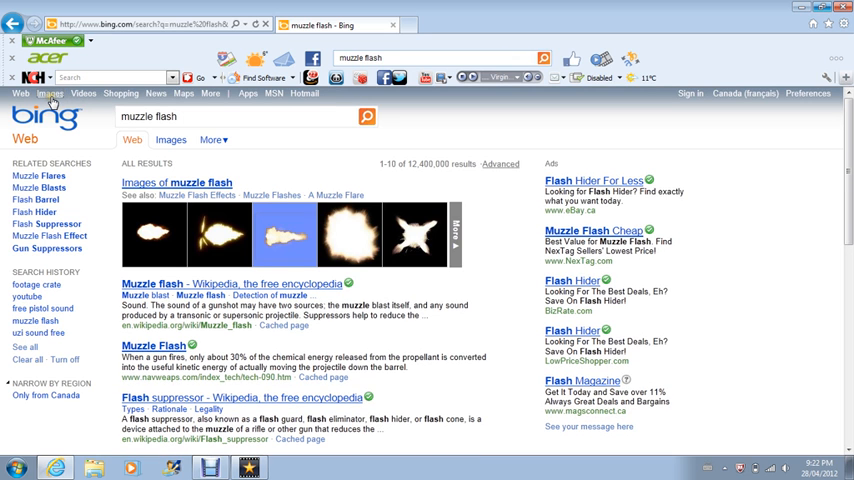
Switch to image results and open the side-on muzzle flash picture on a black background.
click(48, 94)
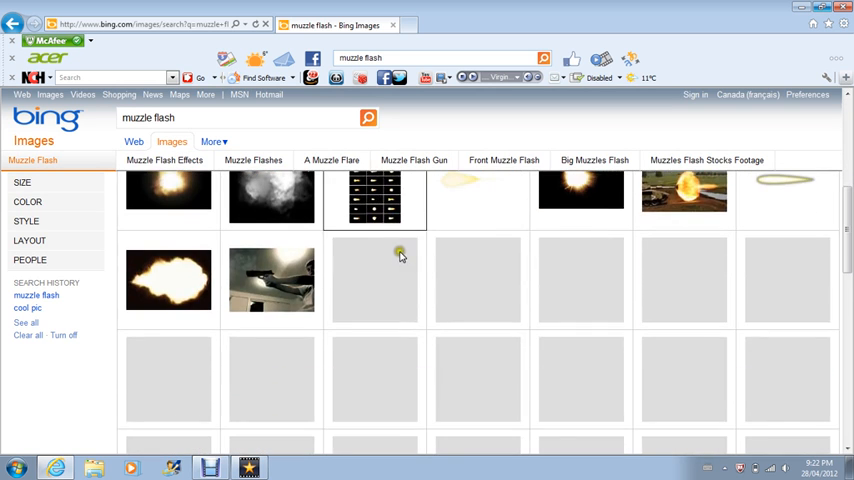
scroll(down, 3)
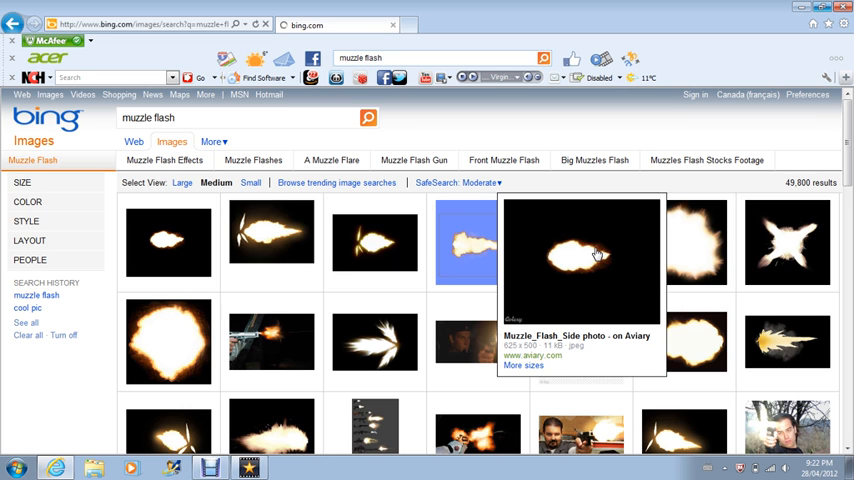
click(580, 256)
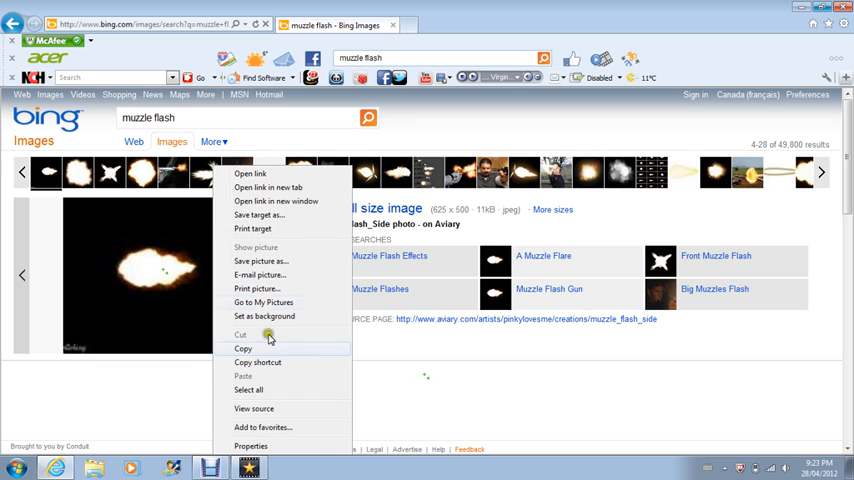
mouse_move(280, 212)
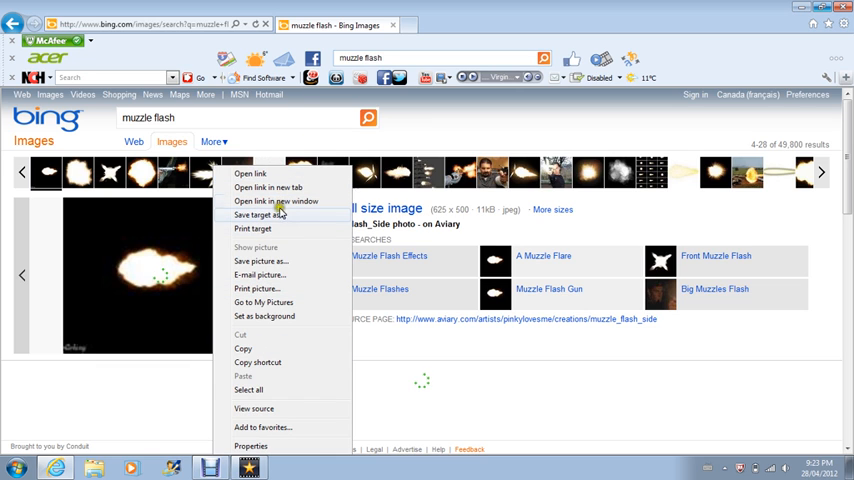
mouse_move(270, 260)
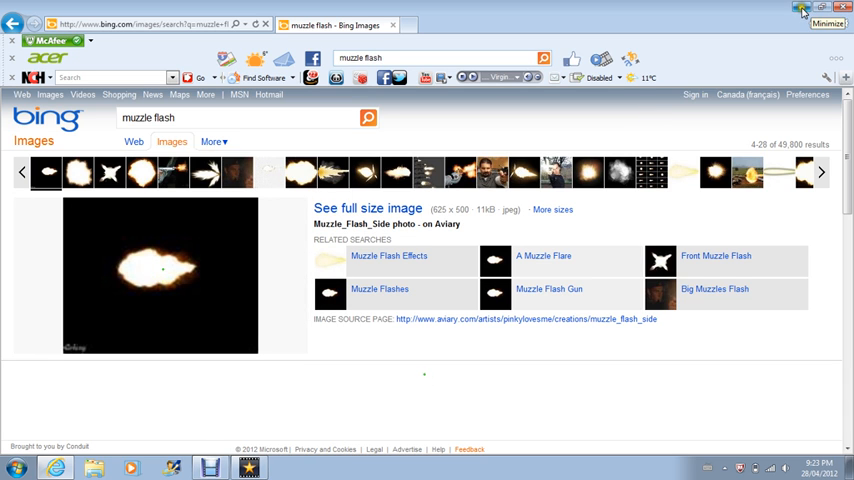
Return to VideoPad and start a new overlay on the overlay track.
click(800, 8)
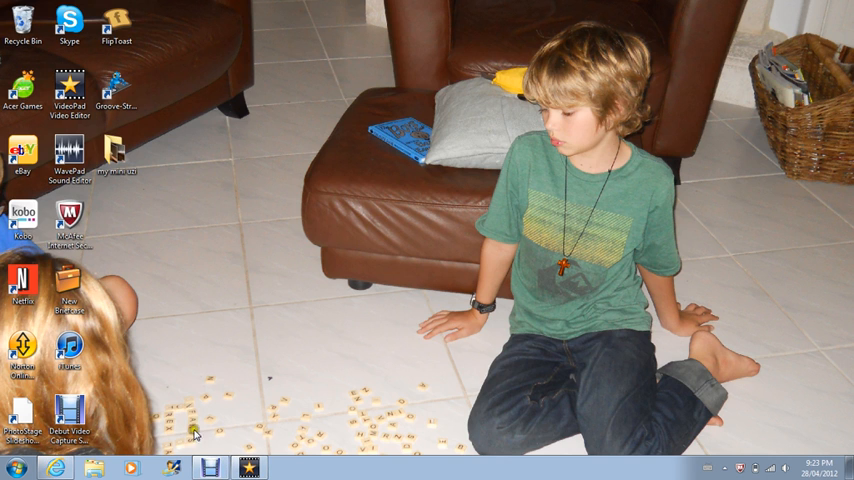
mouse_move(136, 344)
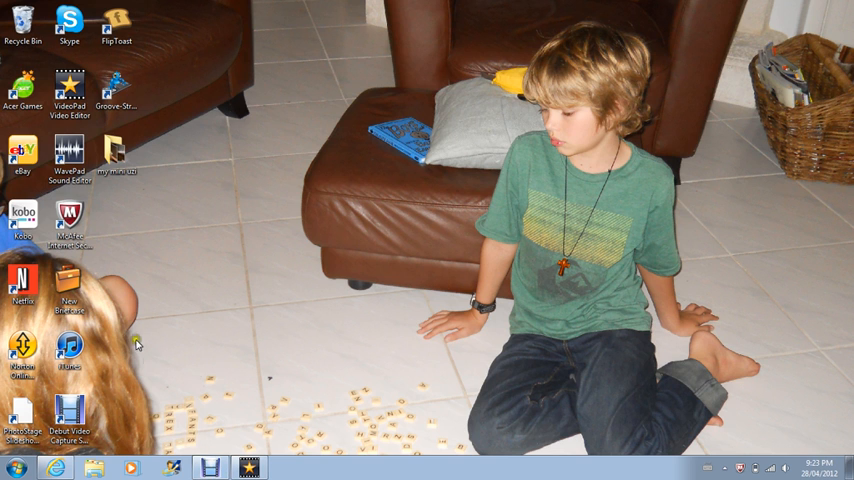
click(68, 84)
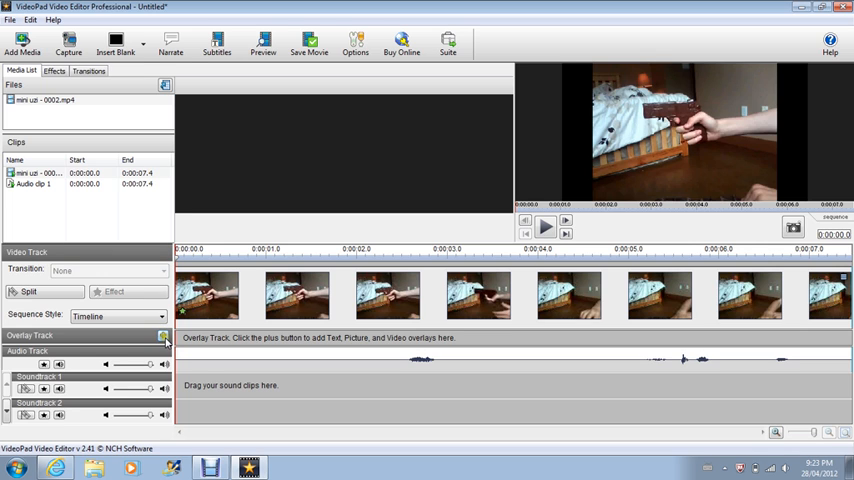
click(164, 336)
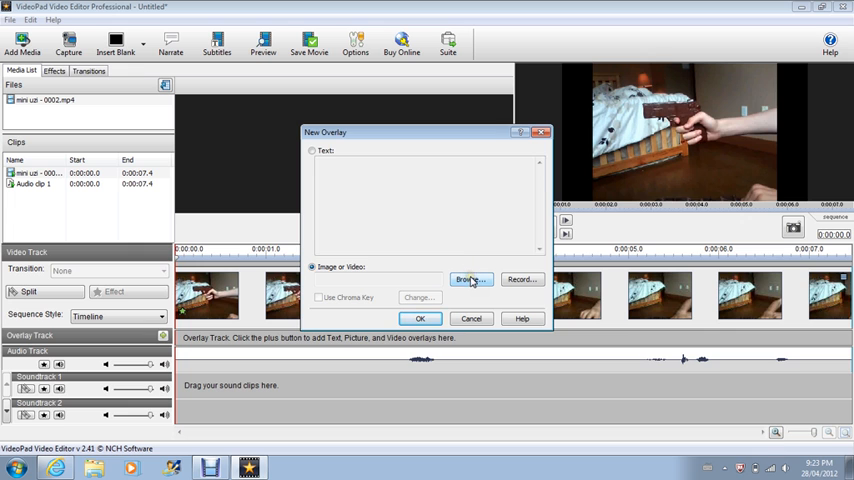
Browse to Pictures and choose Muzzle_Flash_Side as the overlay image.
click(470, 280)
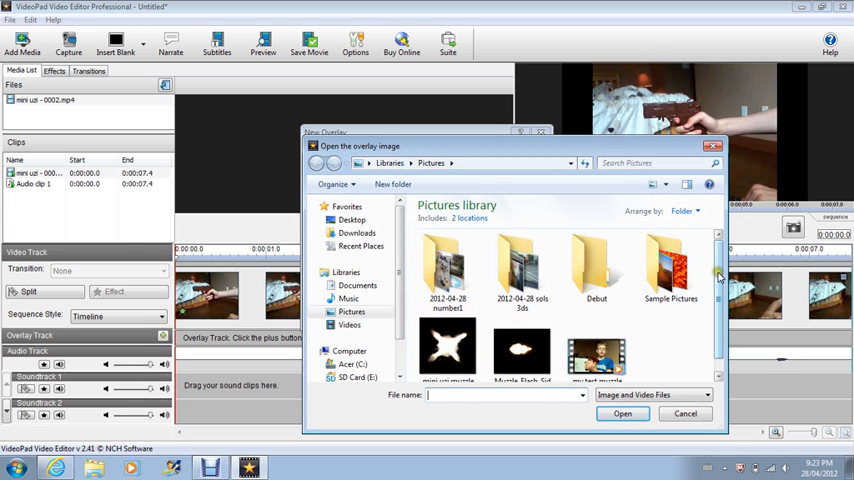
click(520, 332)
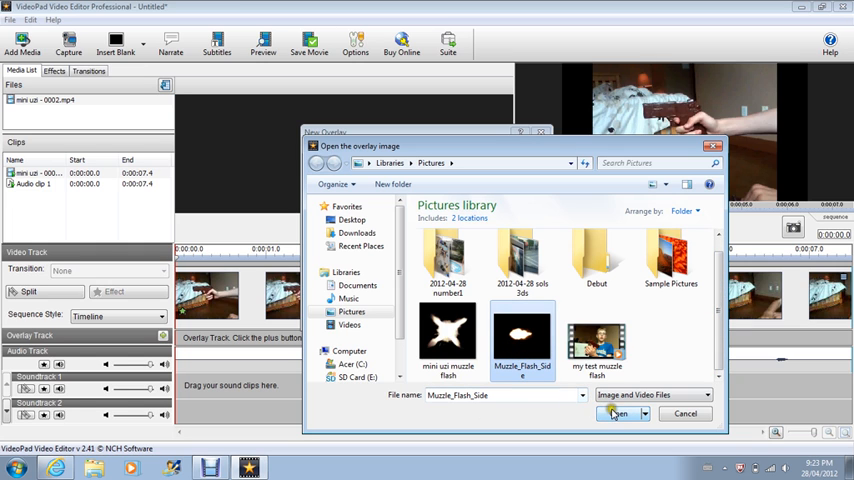
click(616, 414)
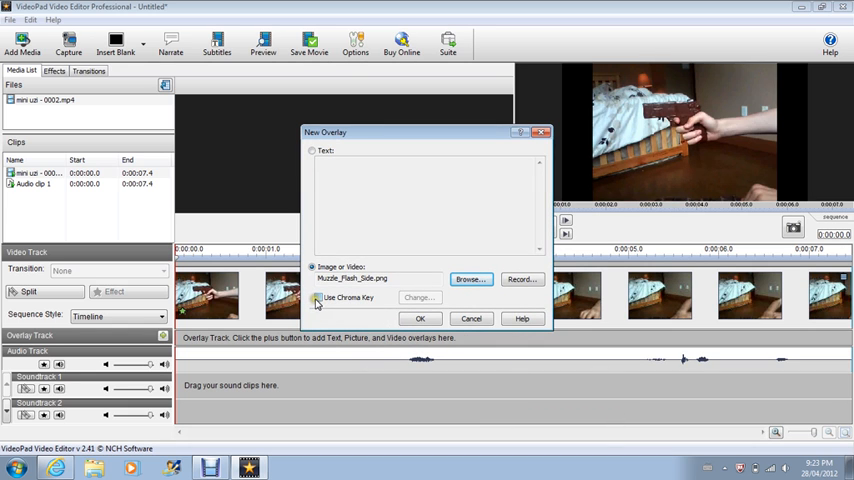
Enable chroma key and tune the Background/Foreground sliders until only the flame shows, then confirm.
click(316, 298)
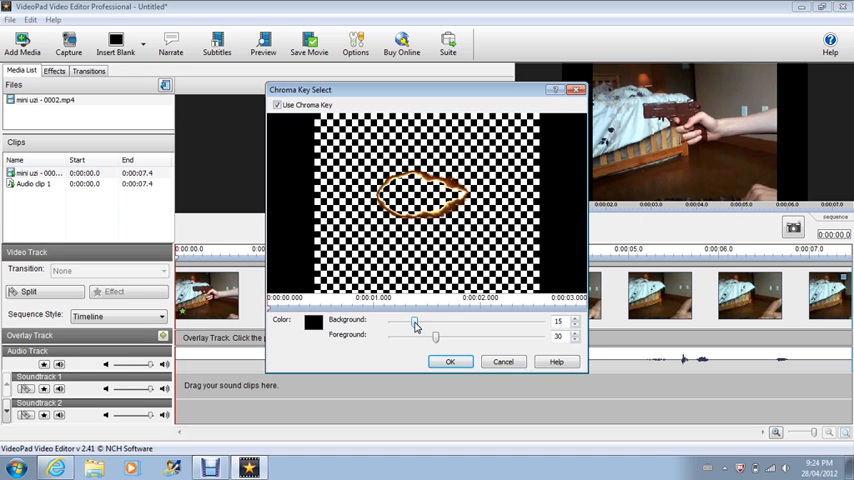
drag(416, 324, 396, 324)
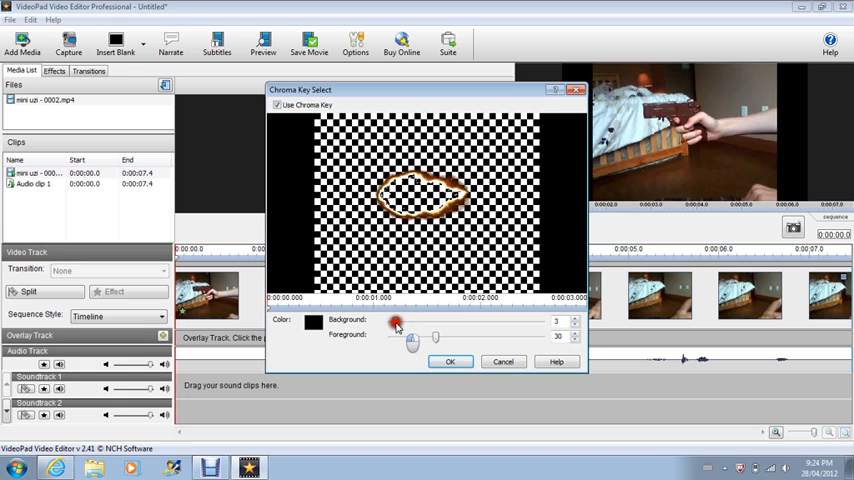
drag(396, 322, 392, 322)
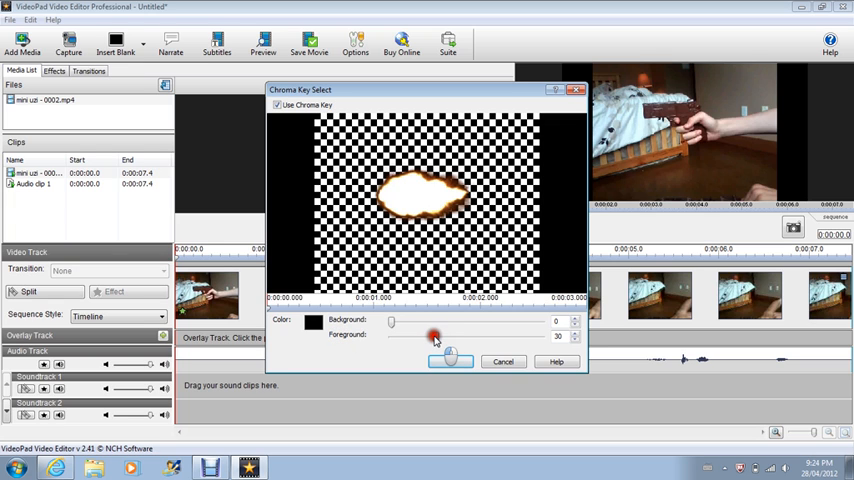
drag(430, 336, 410, 336)
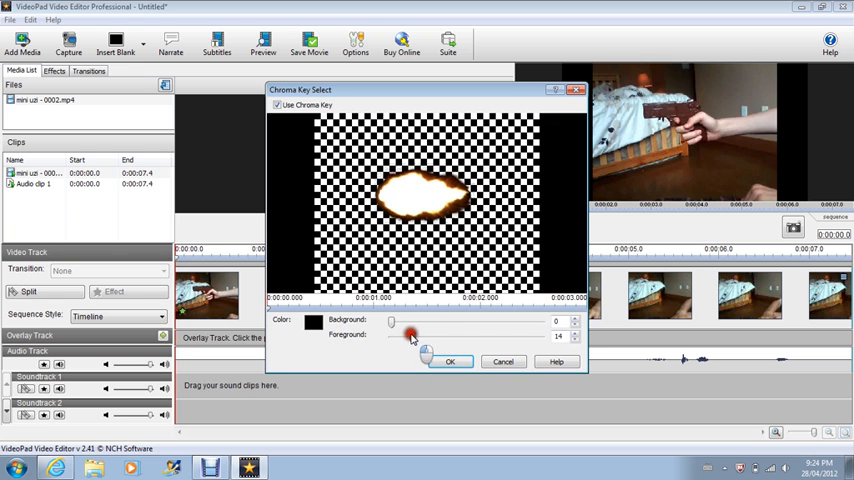
drag(410, 336, 480, 336)
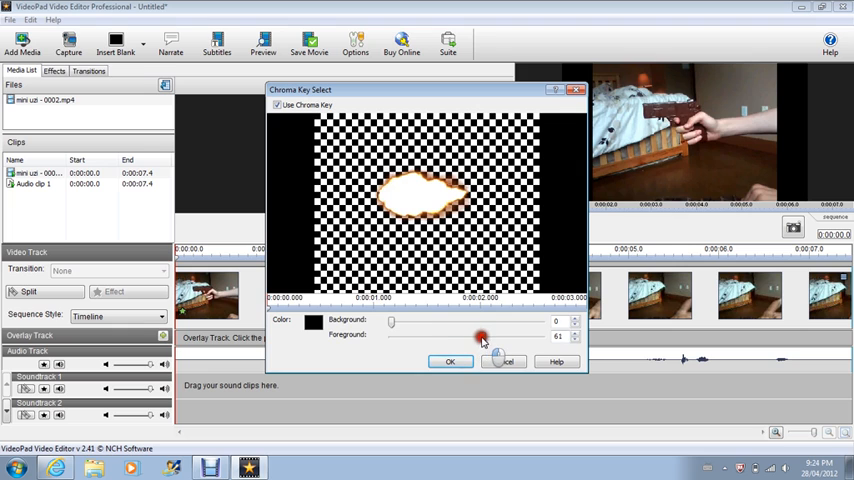
drag(480, 336, 468, 336)
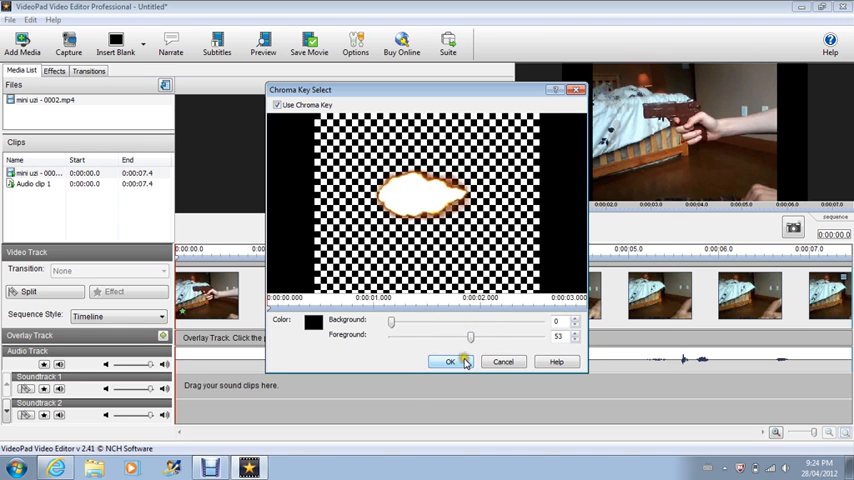
click(448, 360)
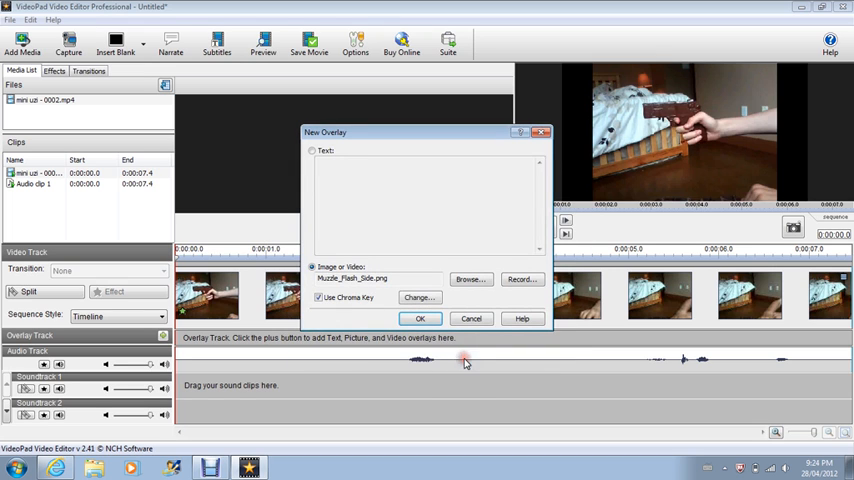
click(420, 318)
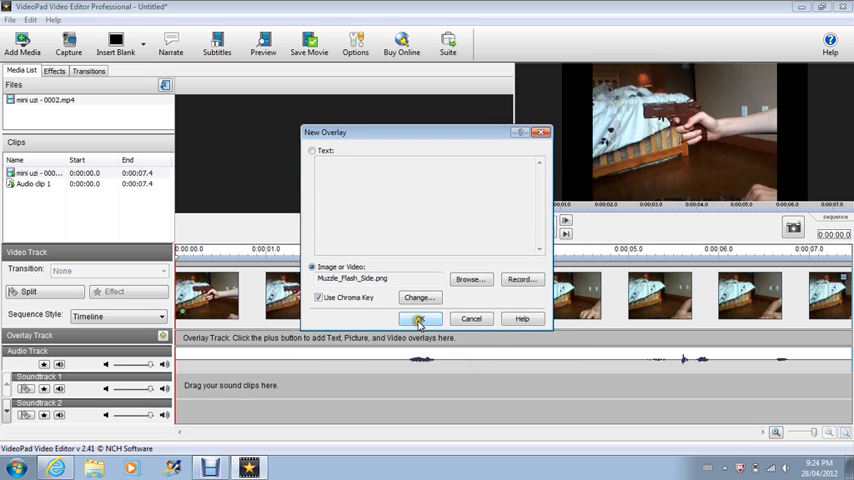
Add the 0.2-second flash overlay to the timeline and drag it to the moment the gun fires.
click(420, 318)
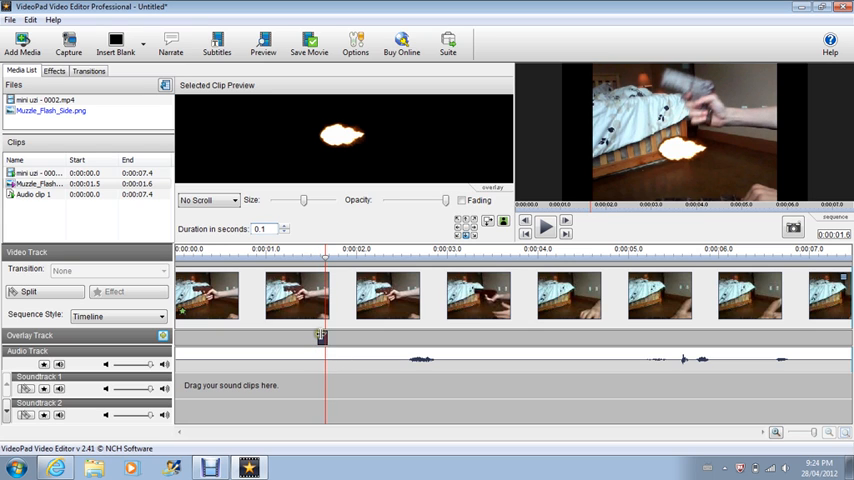
mouse_move(262, 340)
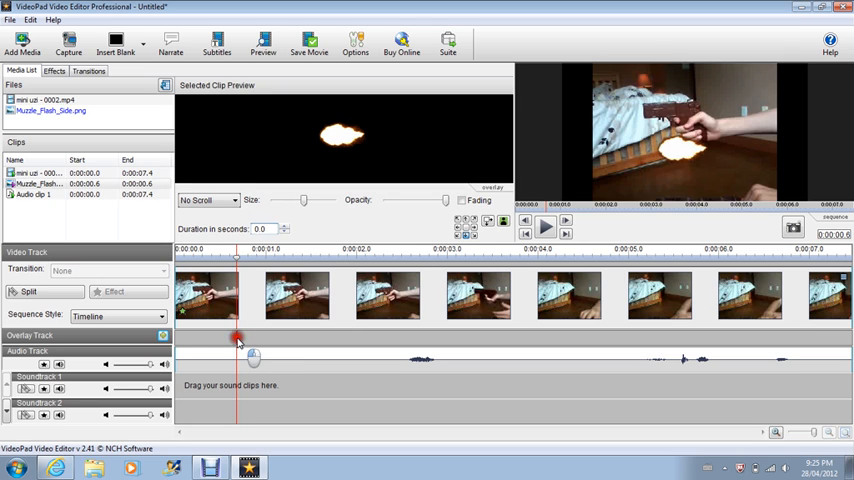
click(262, 228)
text(0.2)
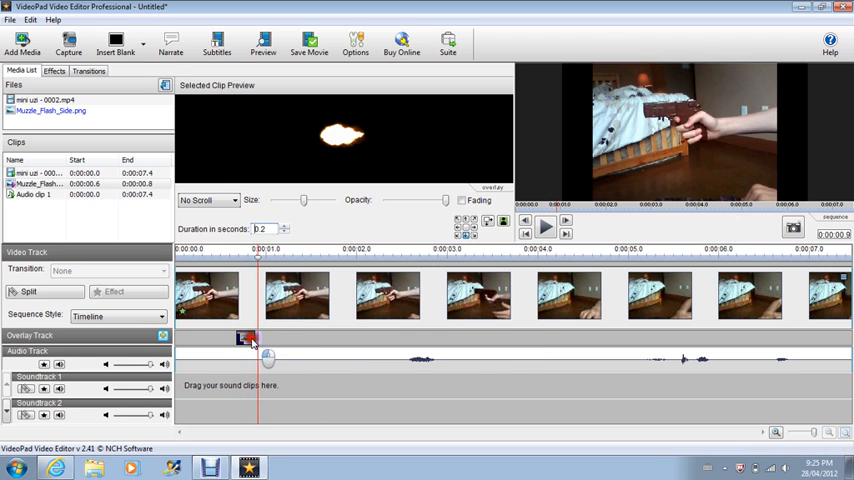
drag(244, 338, 282, 338)
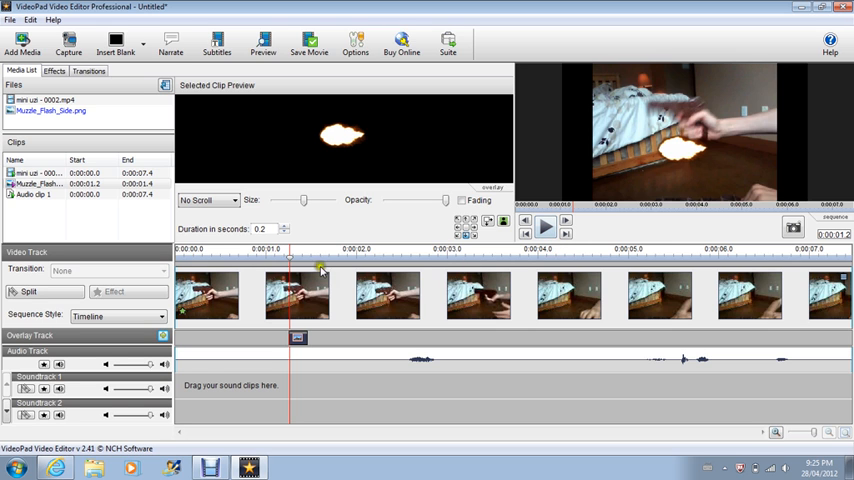
click(544, 224)
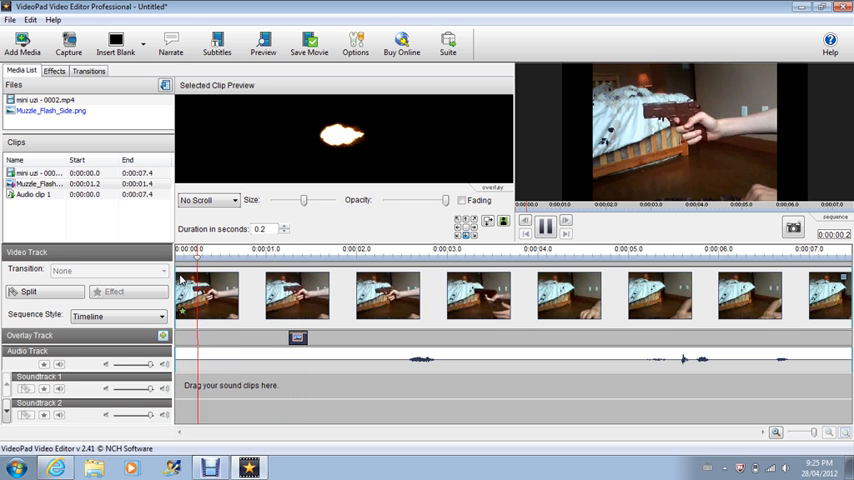
Set a new Horizontal Margin in Adjust Margins so the flash sits at the gun's muzzle.
click(544, 224)
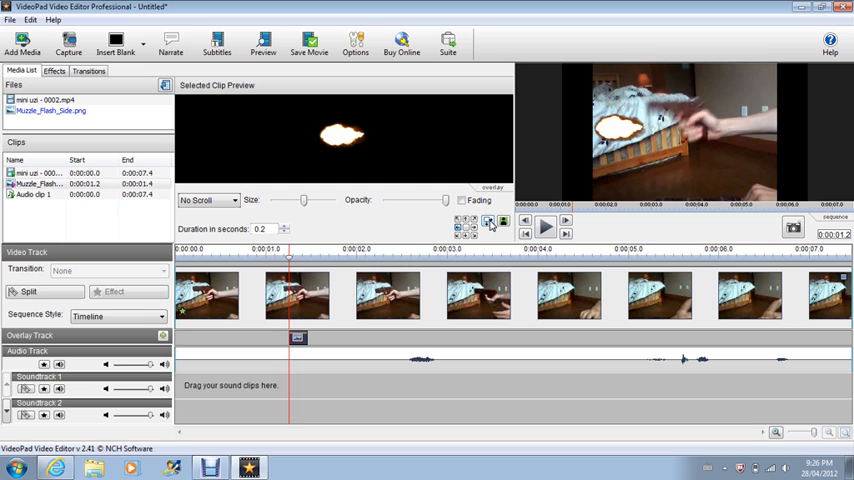
click(488, 224)
text(-)
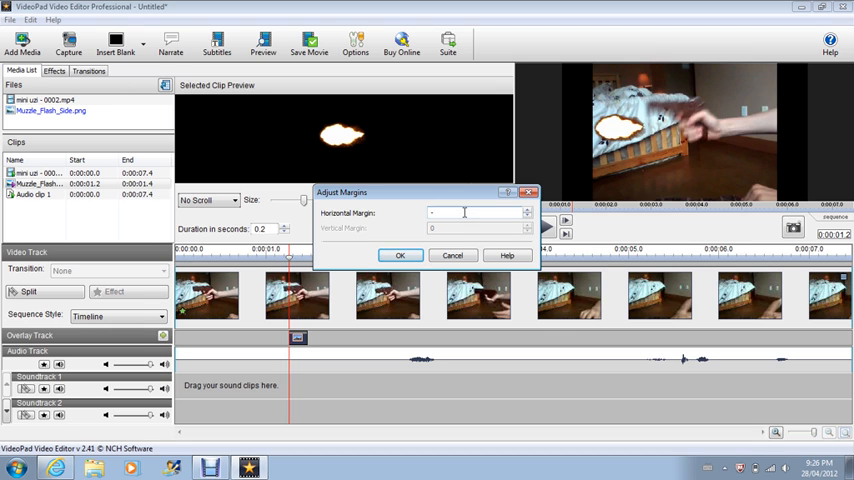
click(474, 212)
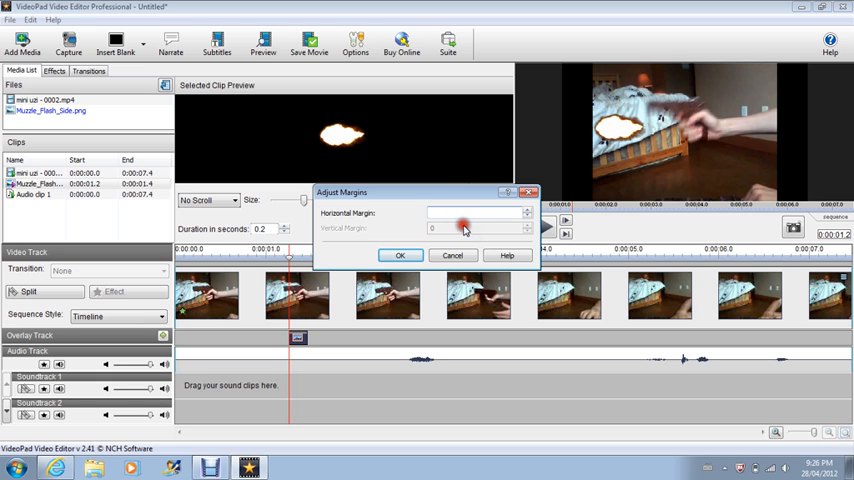
click(474, 212)
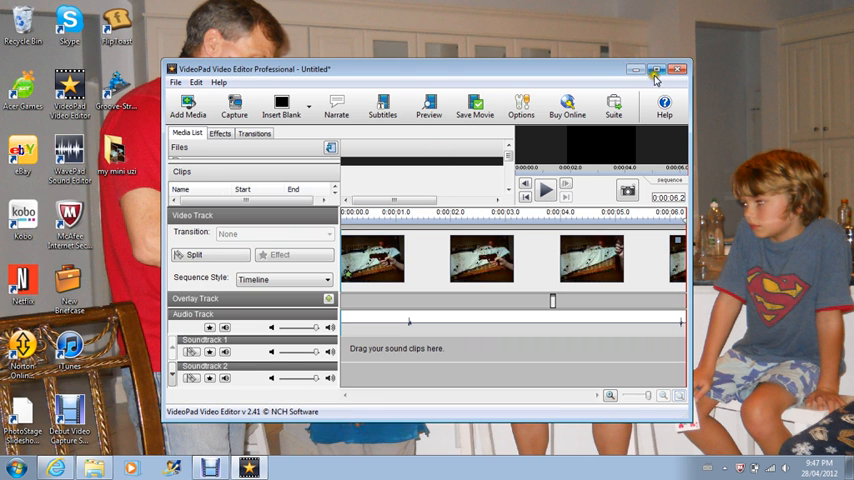
Maximize VideoPad and play, then pause, the sequence preview to check the shot.
click(656, 68)
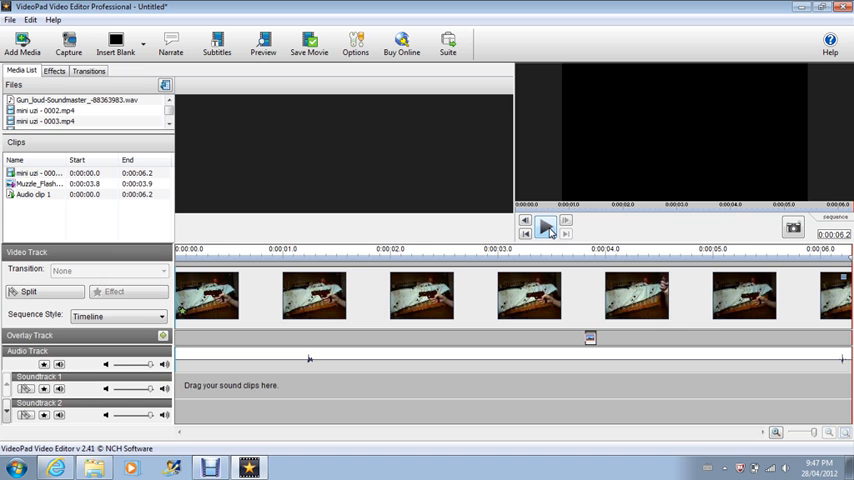
click(544, 224)
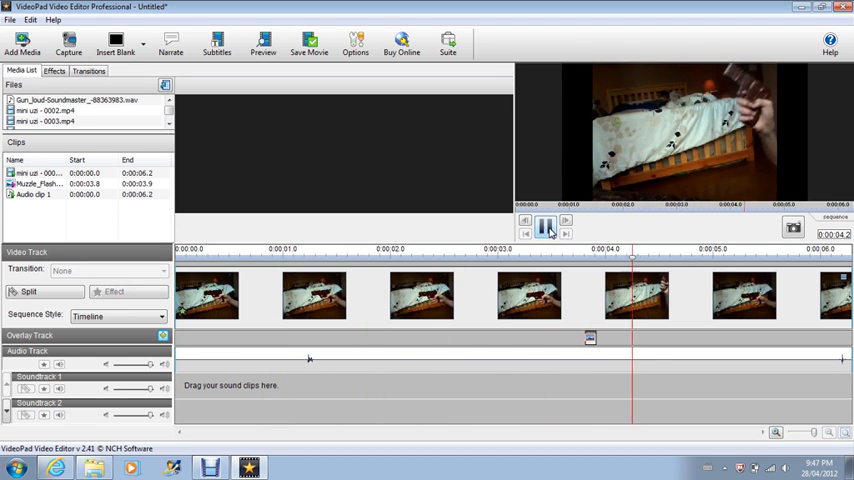
click(546, 224)
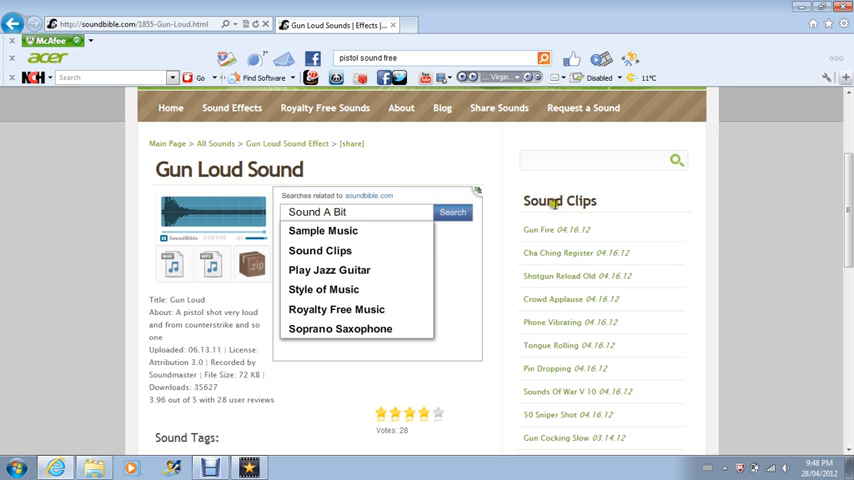
Download and save the Gun Loud Sound wav, then open it from View downloads to hear it.
scroll(down, 3)
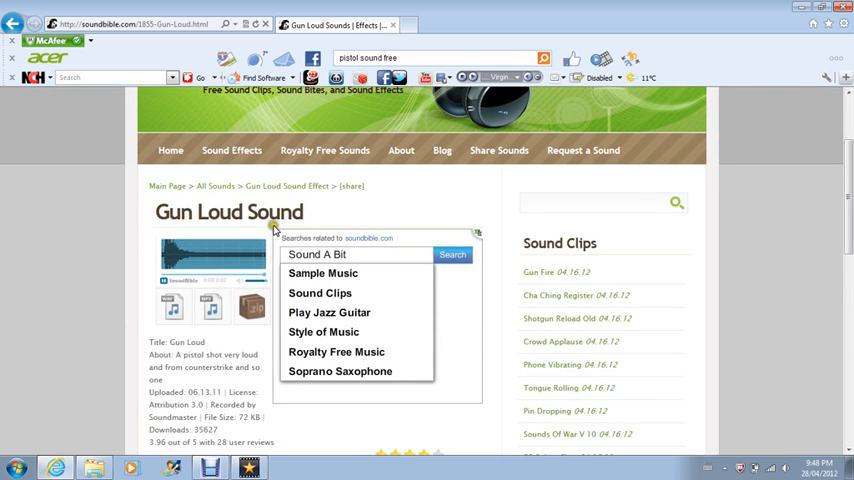
mouse_move(322, 218)
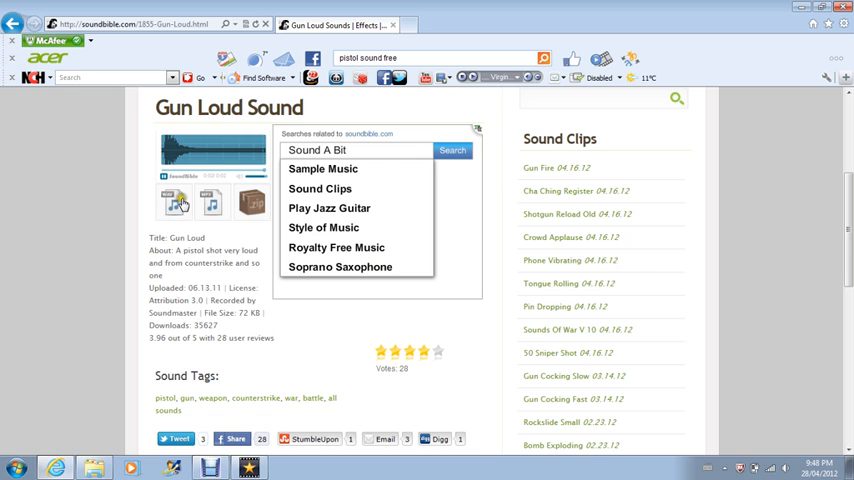
click(180, 200)
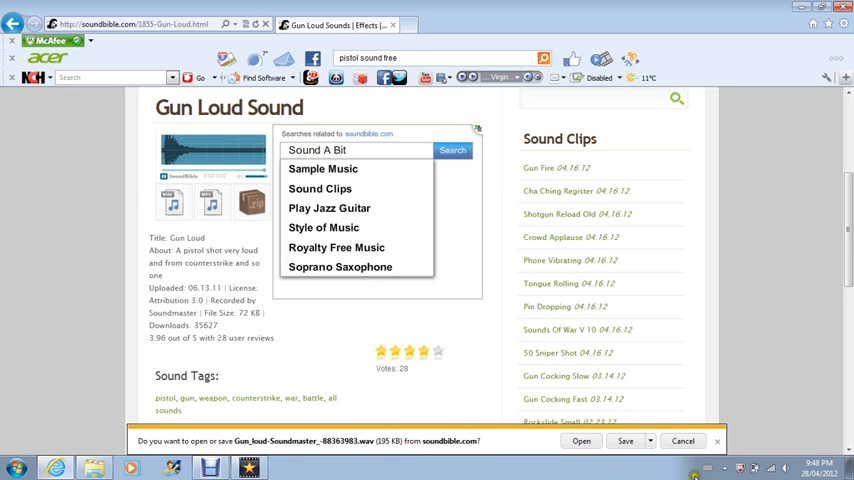
click(624, 440)
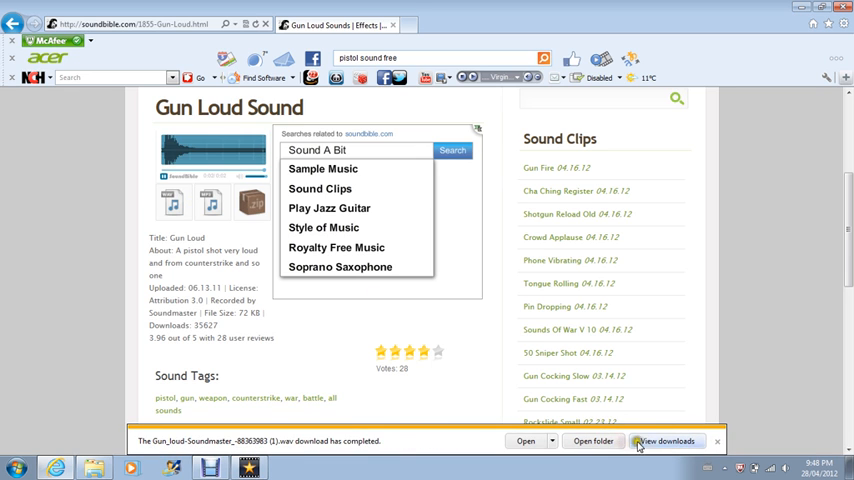
click(666, 440)
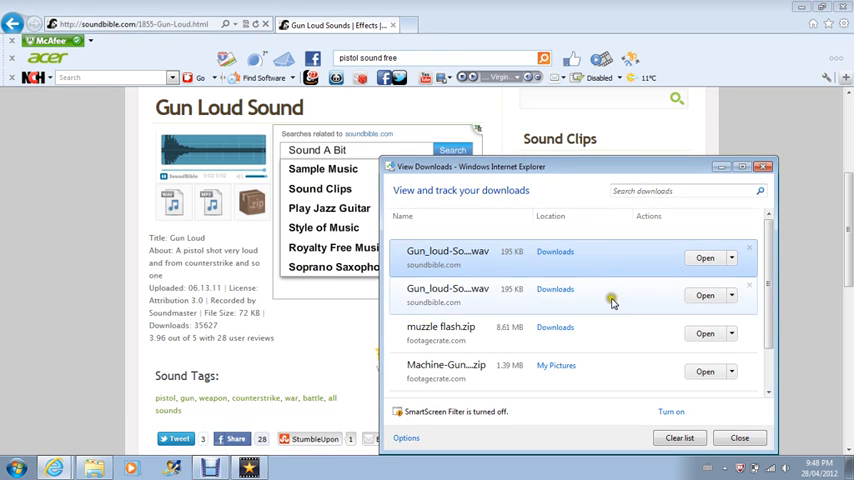
mouse_move(548, 216)
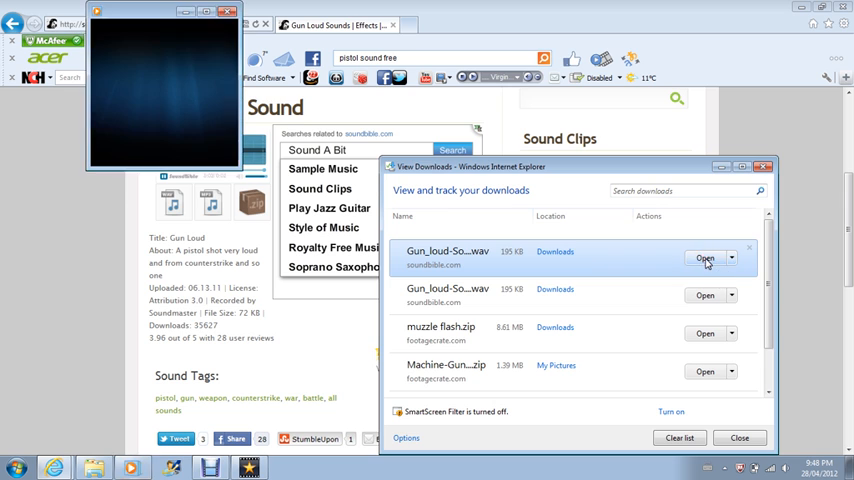
click(704, 258)
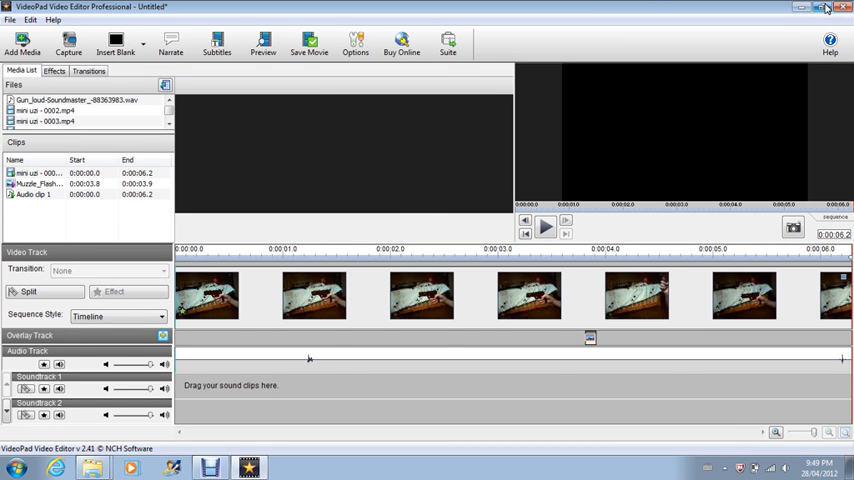
Place the gun sound wav on the audio track at the shot moment and zoom the timeline out.
click(824, 8)
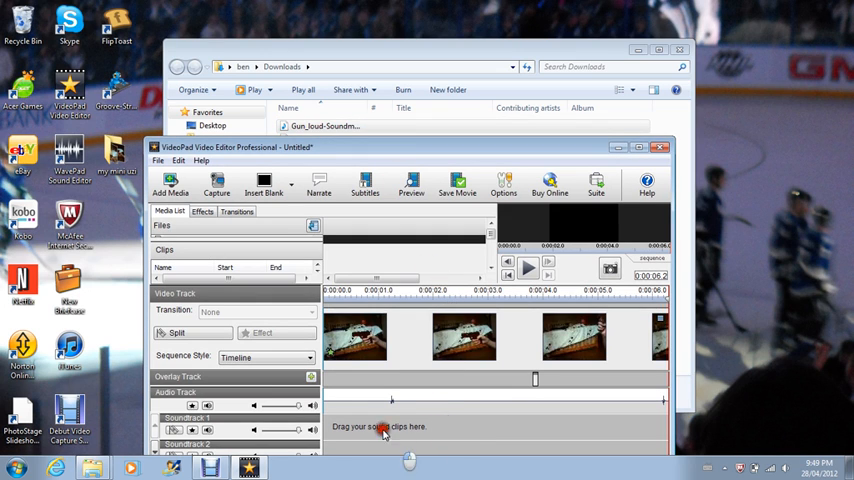
mouse_move(410, 440)
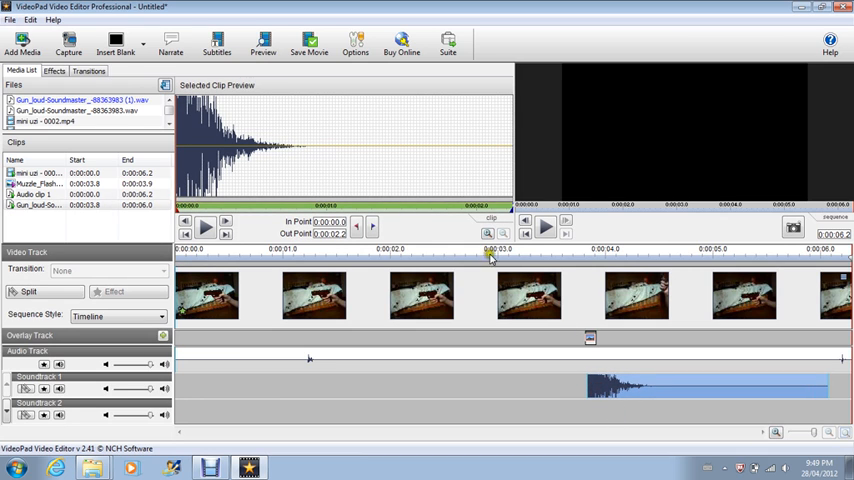
click(544, 228)
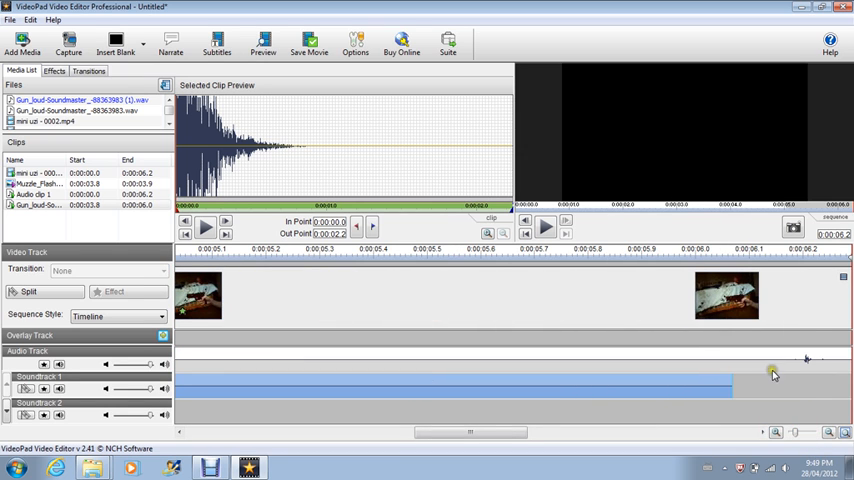
click(784, 378)
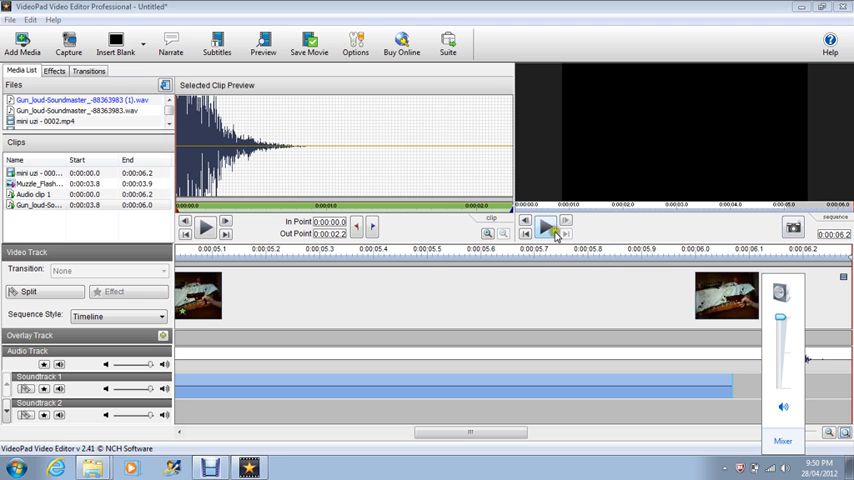
click(546, 224)
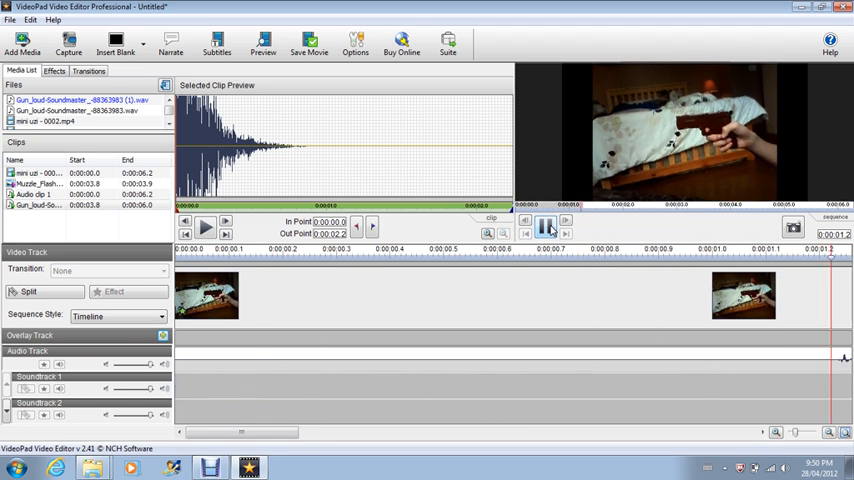